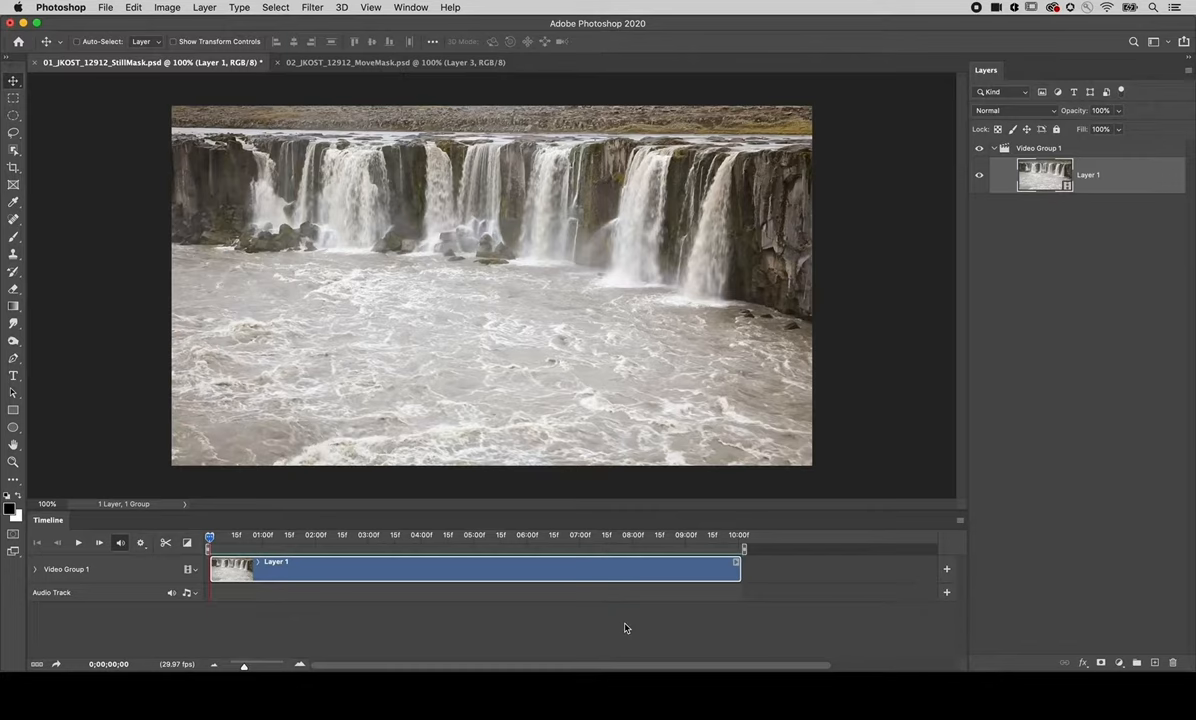
pyautogui.moveTo(447, 612)
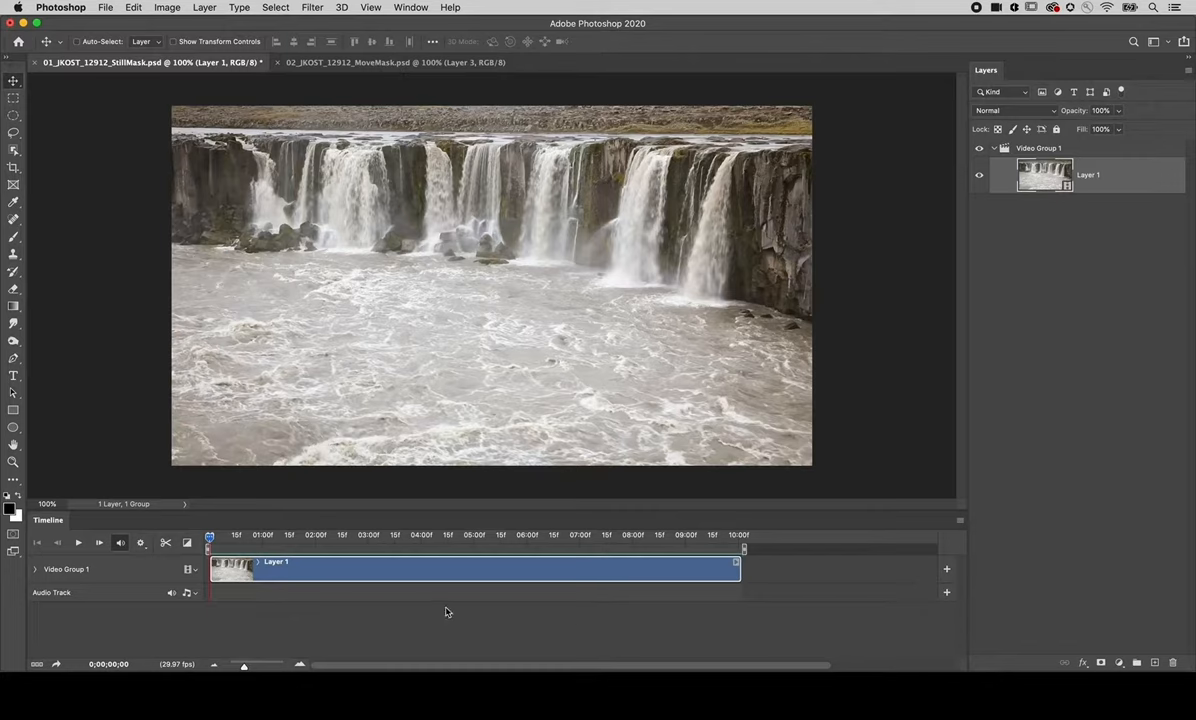
pyautogui.moveTo(50, 521)
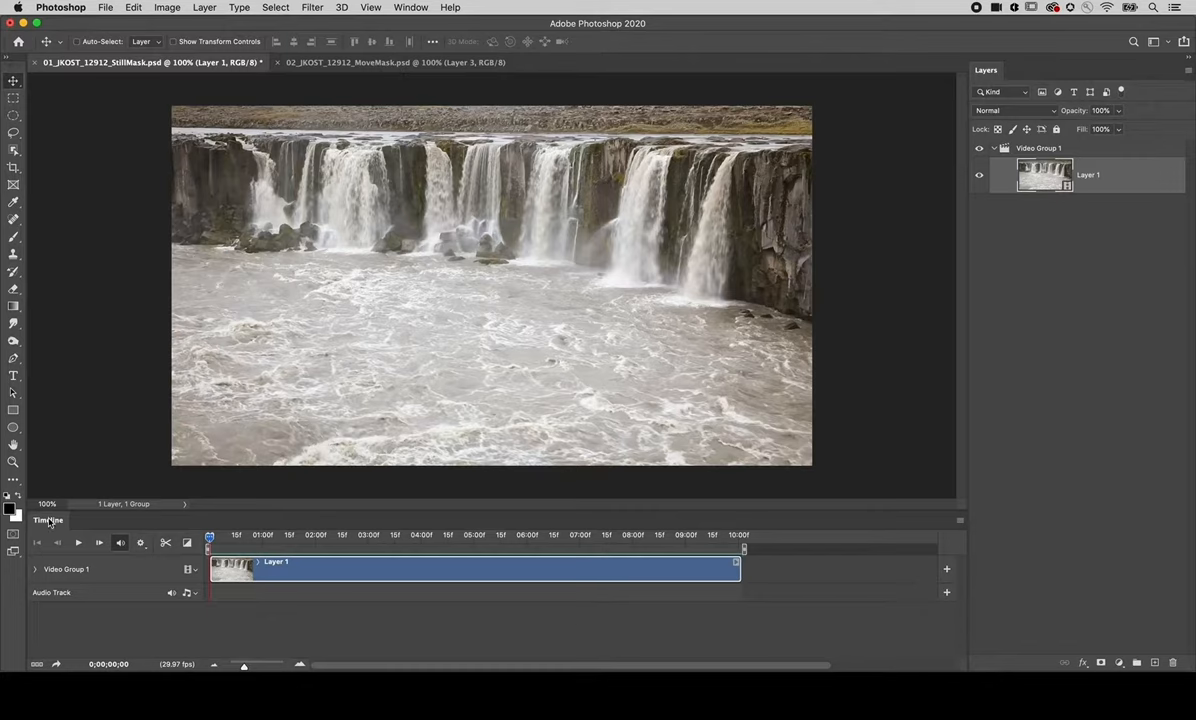
pyautogui.moveTo(750, 435)
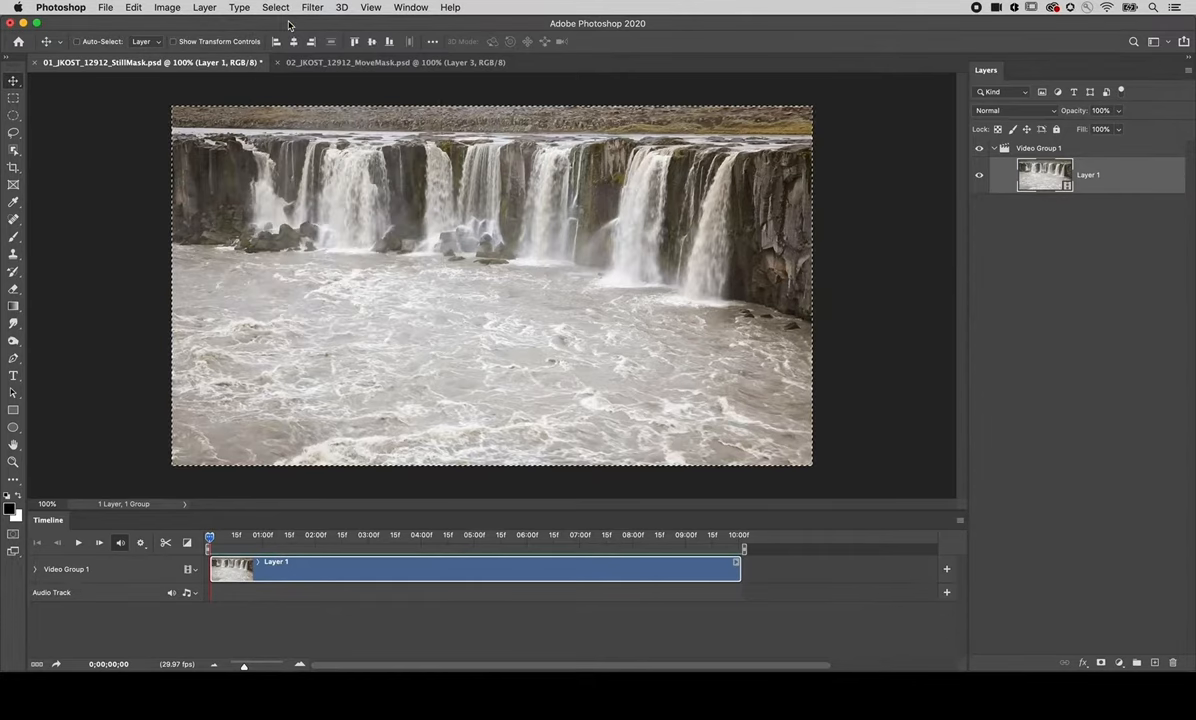
# - Copy the merged waterfall frame and paste it above Video Group 1 as Layer 2
pyautogui.click(133, 7)
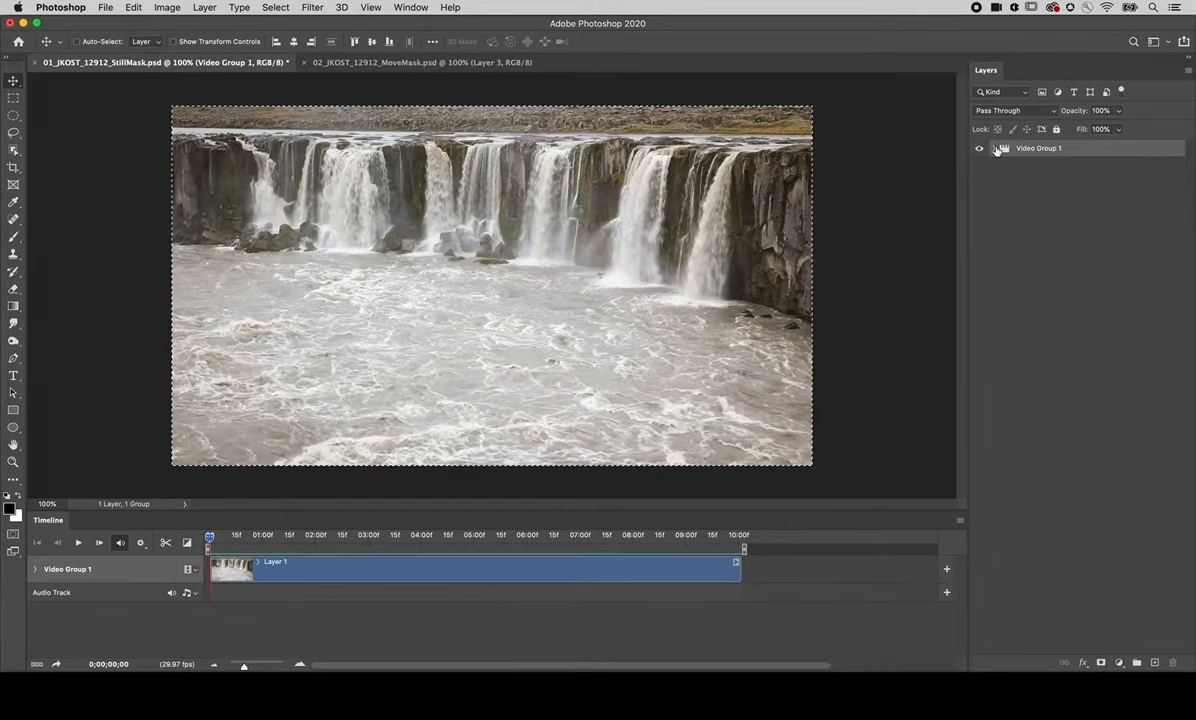
pyautogui.click(133, 7)
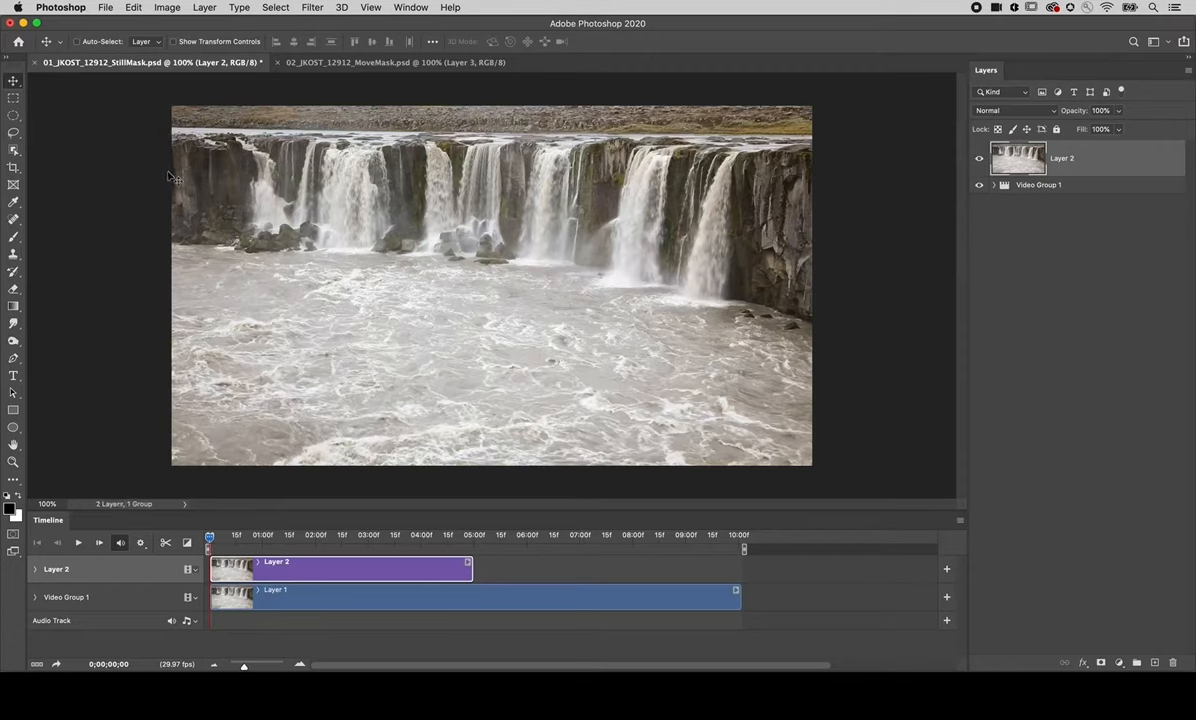
pyautogui.moveTo(470, 575)
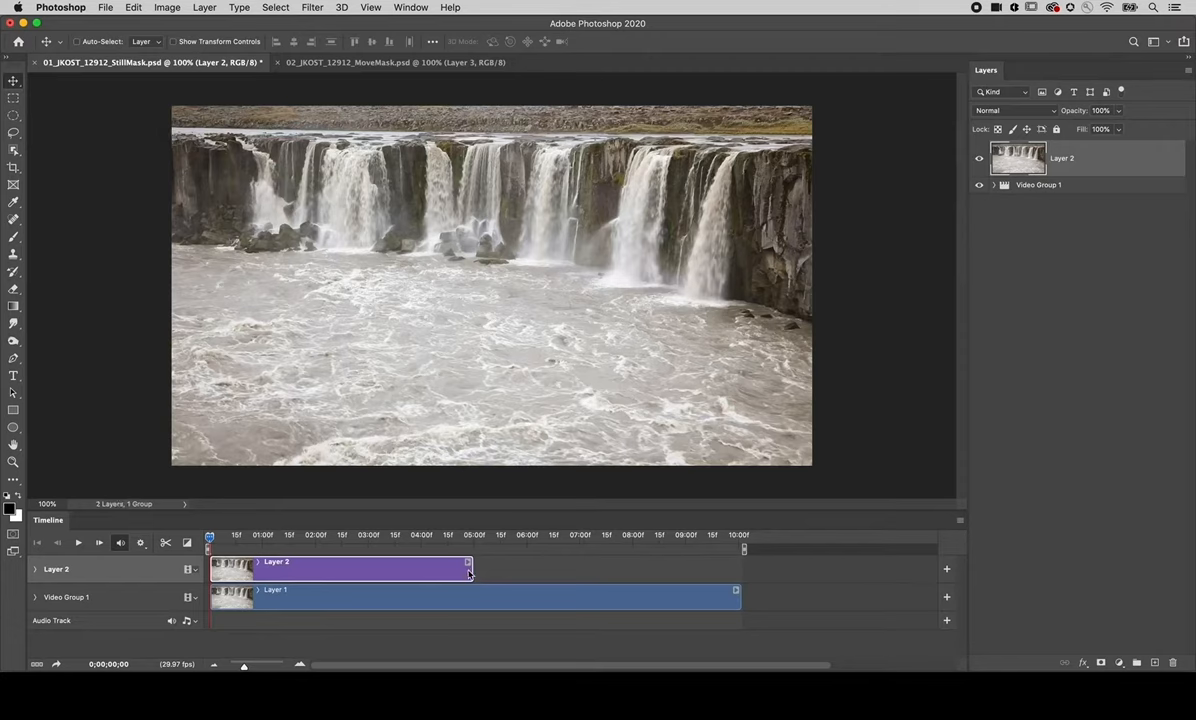
# - Extend the Layer 2 clip to 10:00f and add a white layer mask
pyautogui.moveTo(468, 568); pyautogui.dragTo(728, 568)
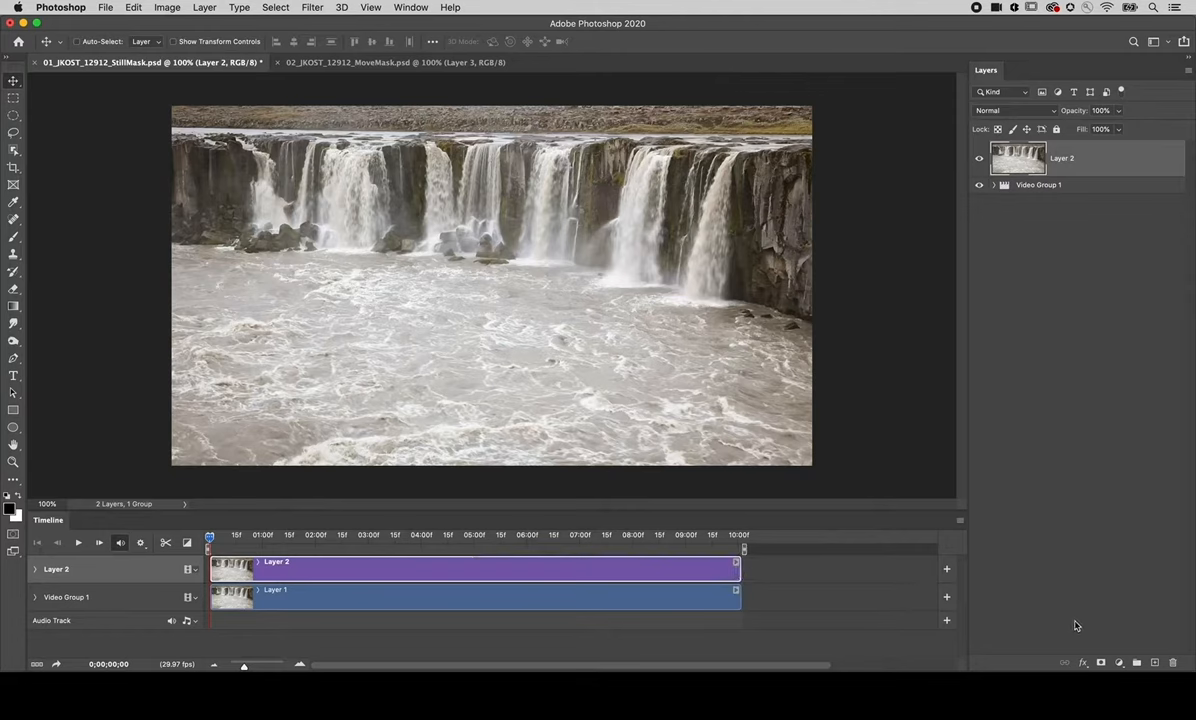
pyautogui.click(1101, 662)
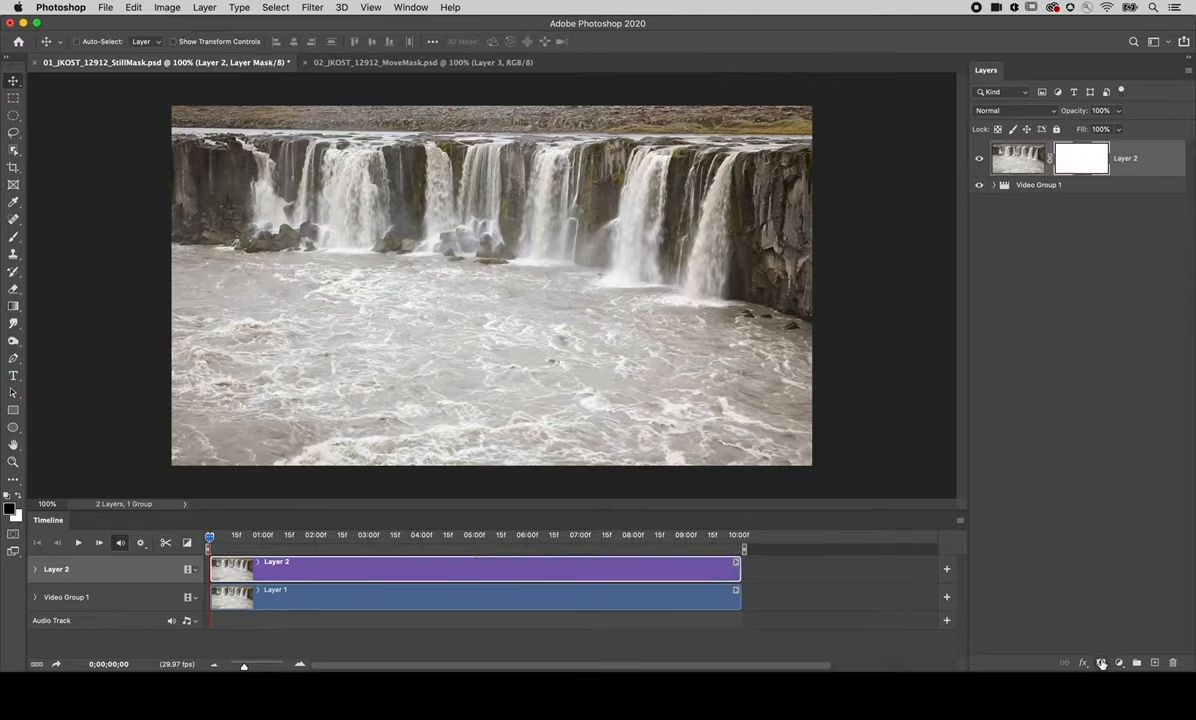
# - Select the Brush tool for painting on Layer 2's mask
pyautogui.click(13, 237)
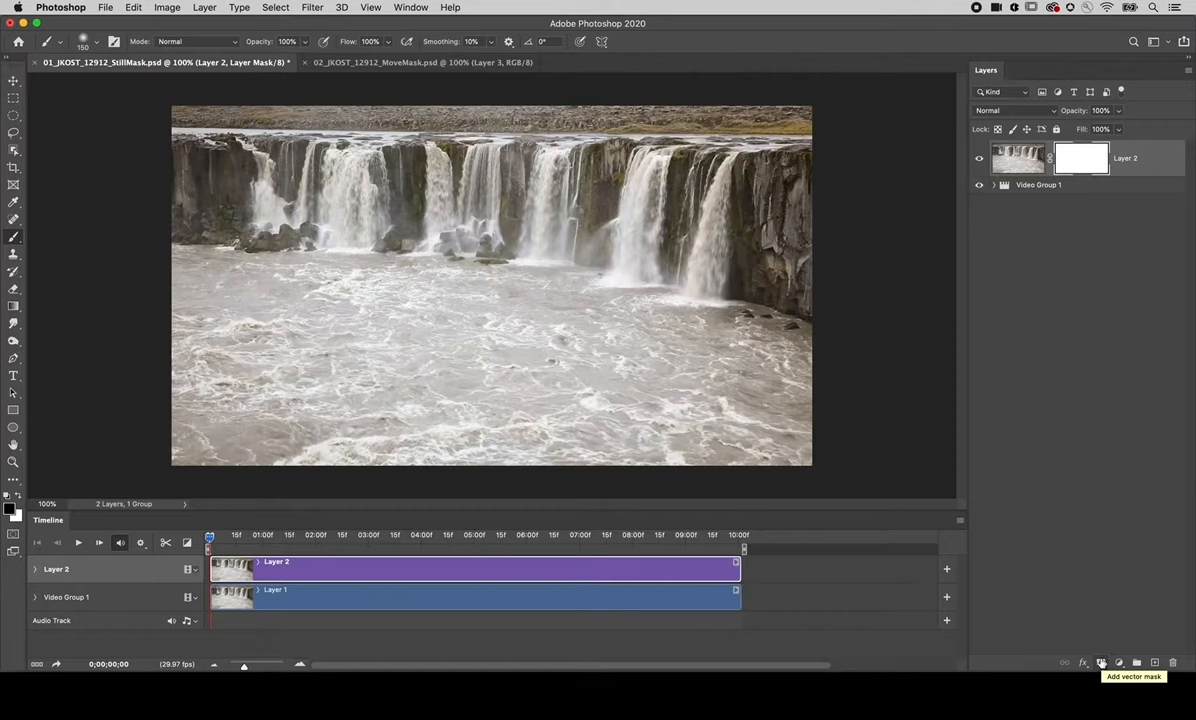
pyautogui.moveTo(1093, 620)
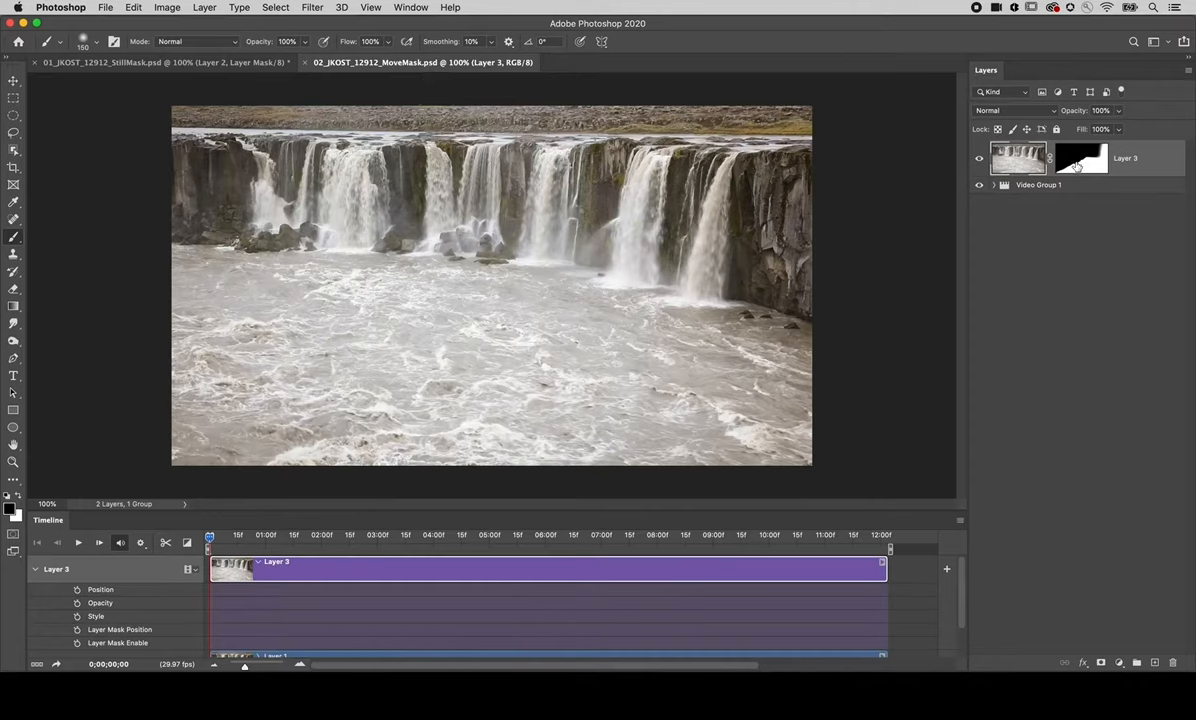
pyautogui.moveTo(1080, 158)
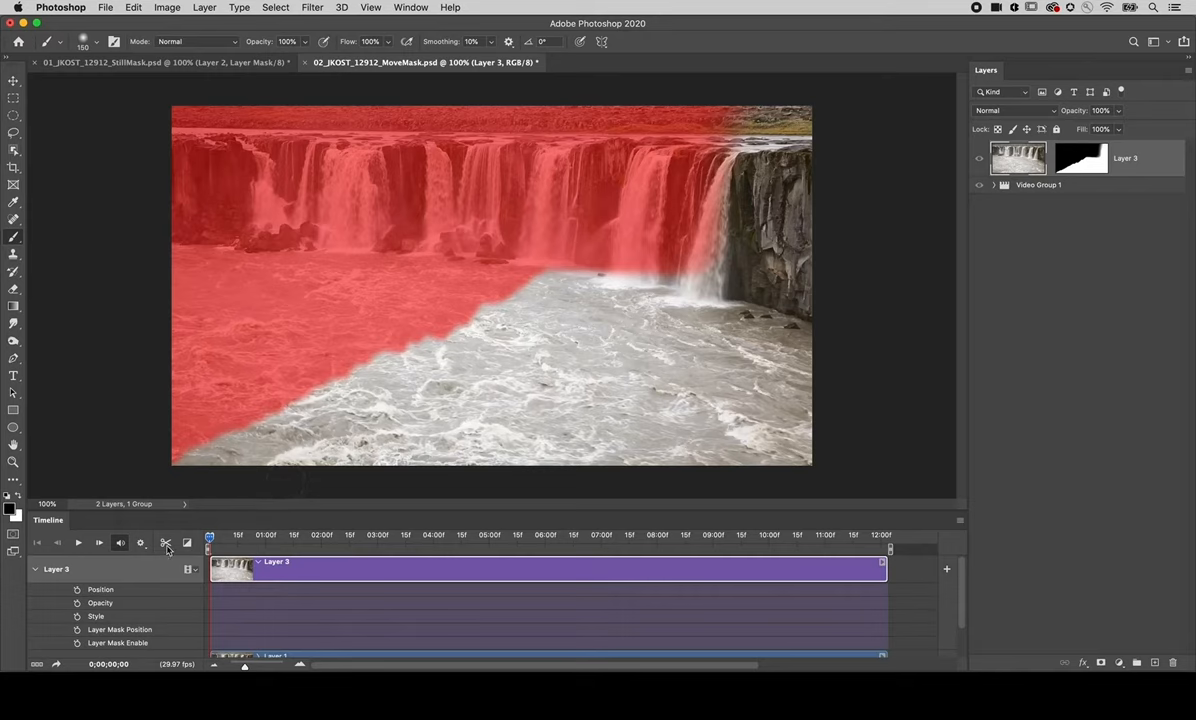
pyautogui.moveTo(63, 605)
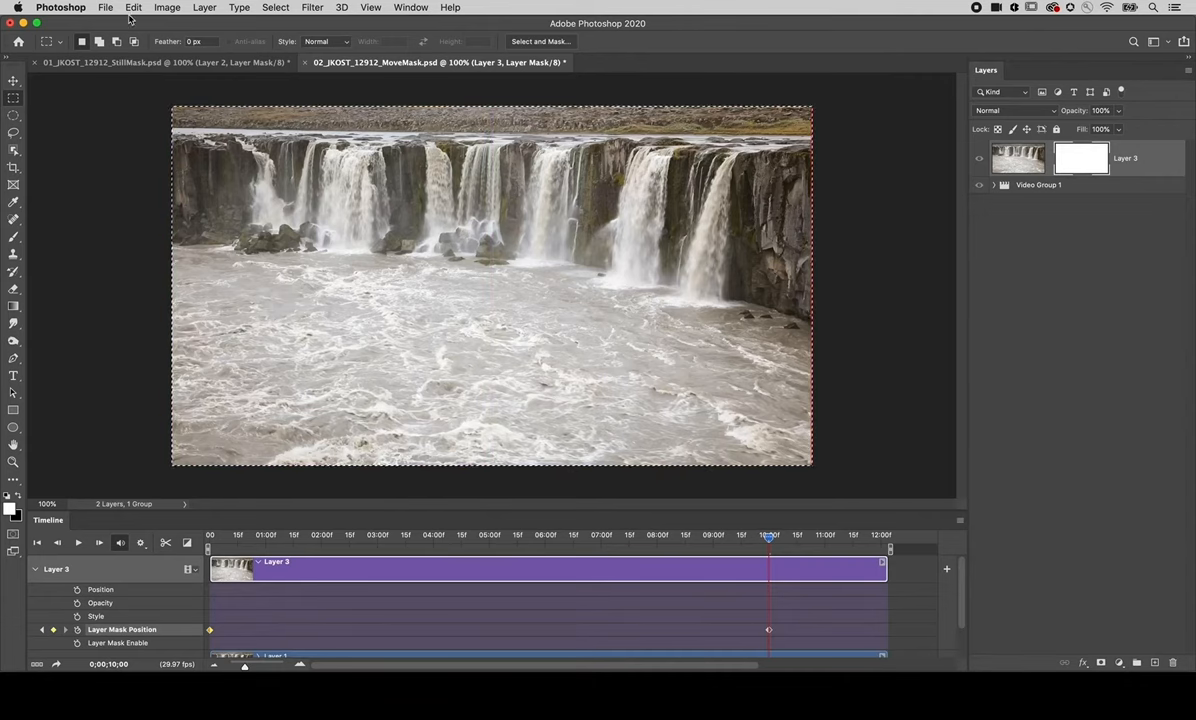
# - Fill the mask black with Edit > Fill, then preview the mask at about 5 seconds
pyautogui.click(133, 7)
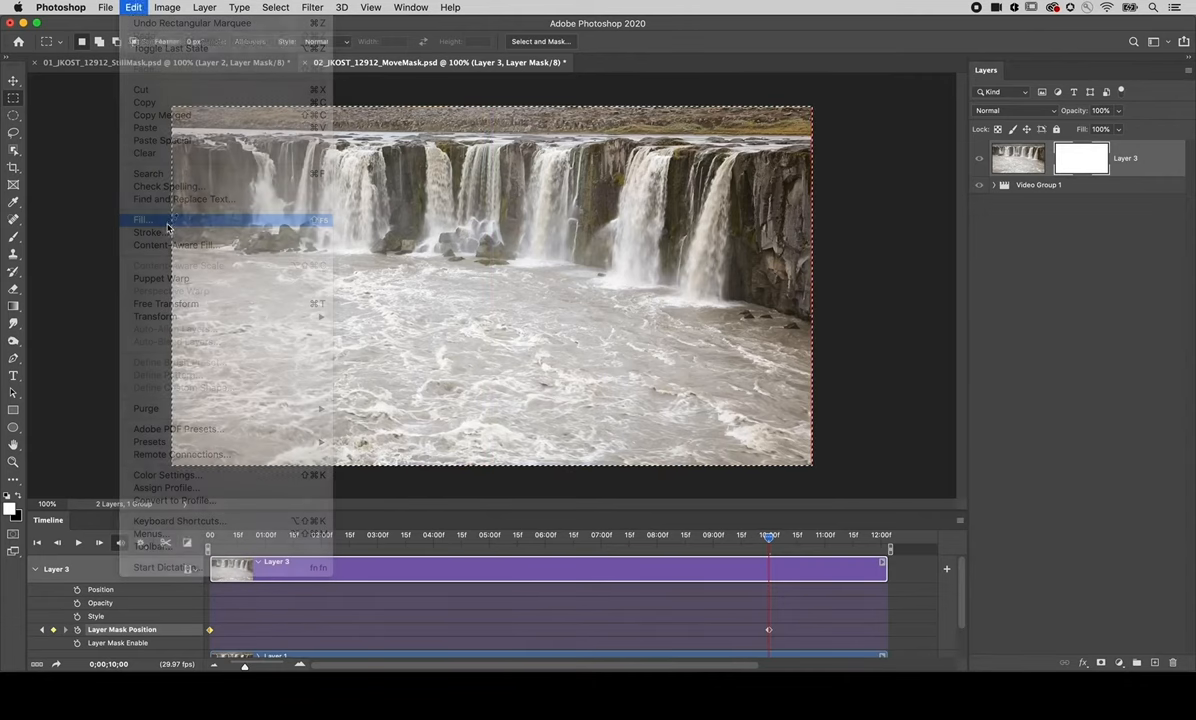
pyautogui.click(141, 219)
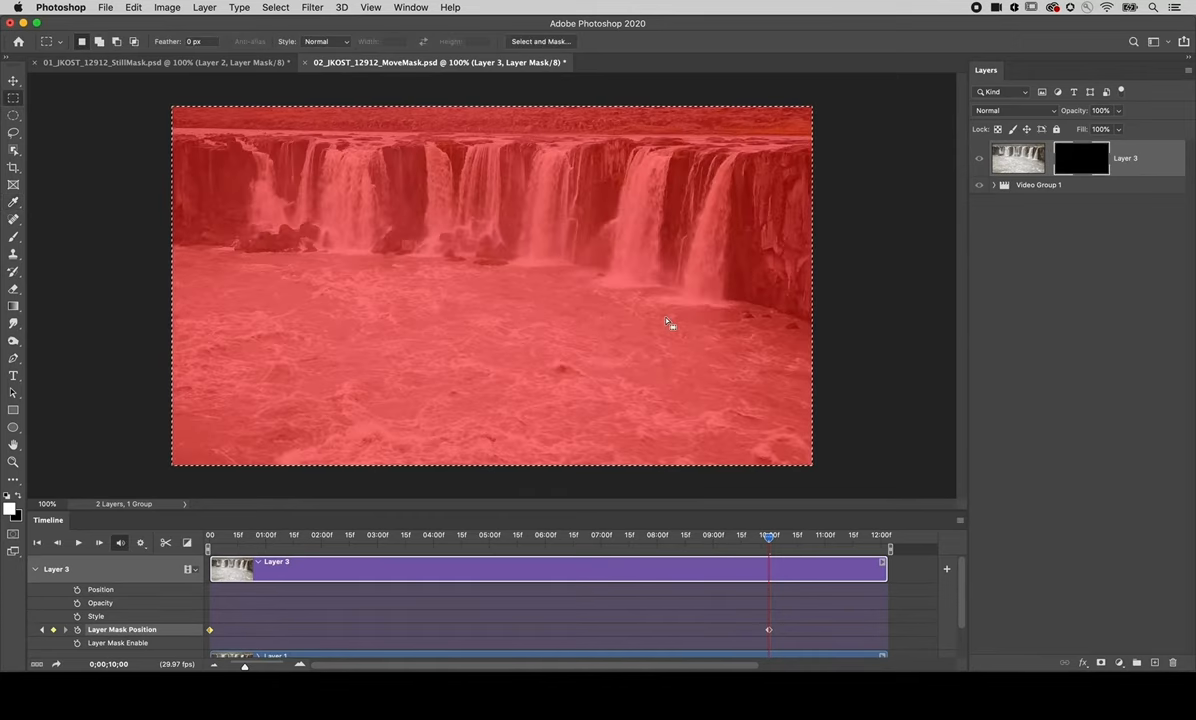
pyautogui.moveTo(914, 444)
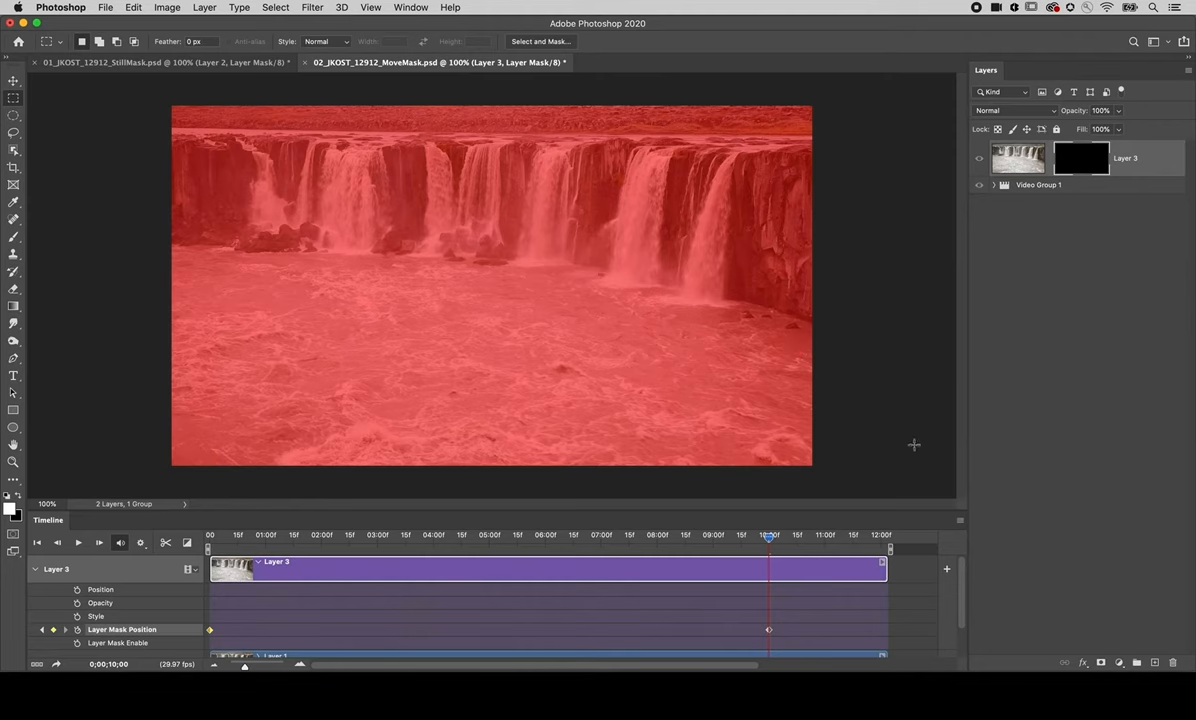
pyautogui.moveTo(770, 534); pyautogui.dragTo(530, 534)
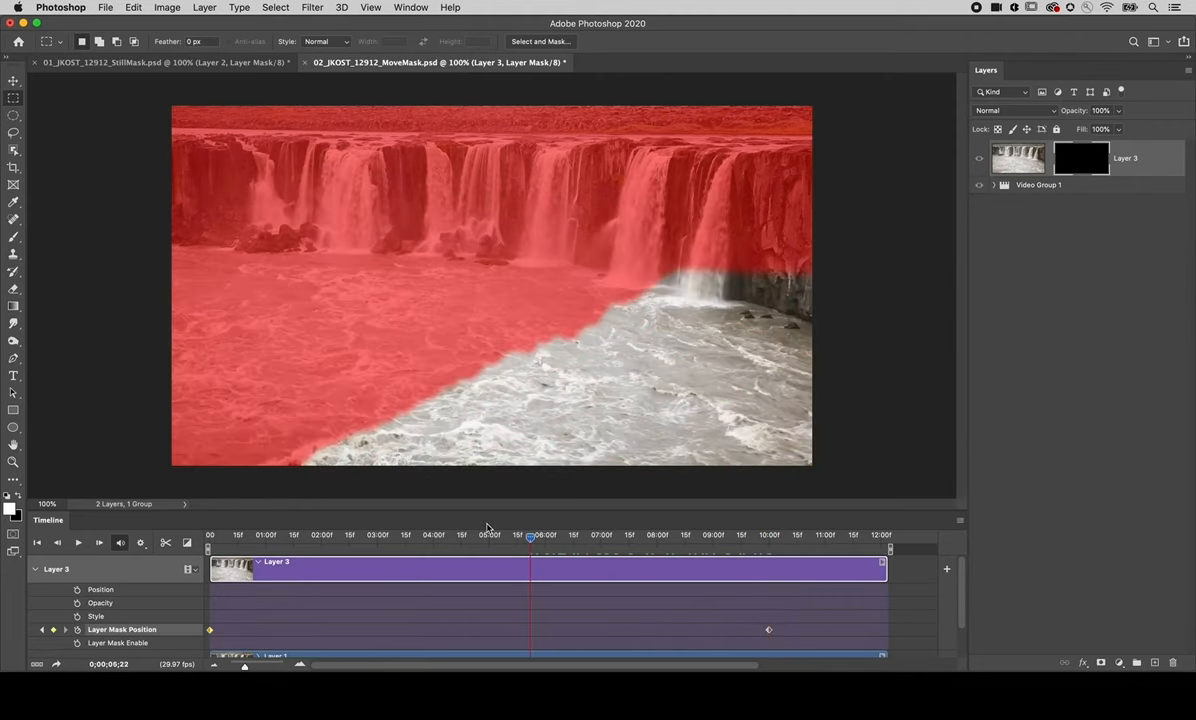